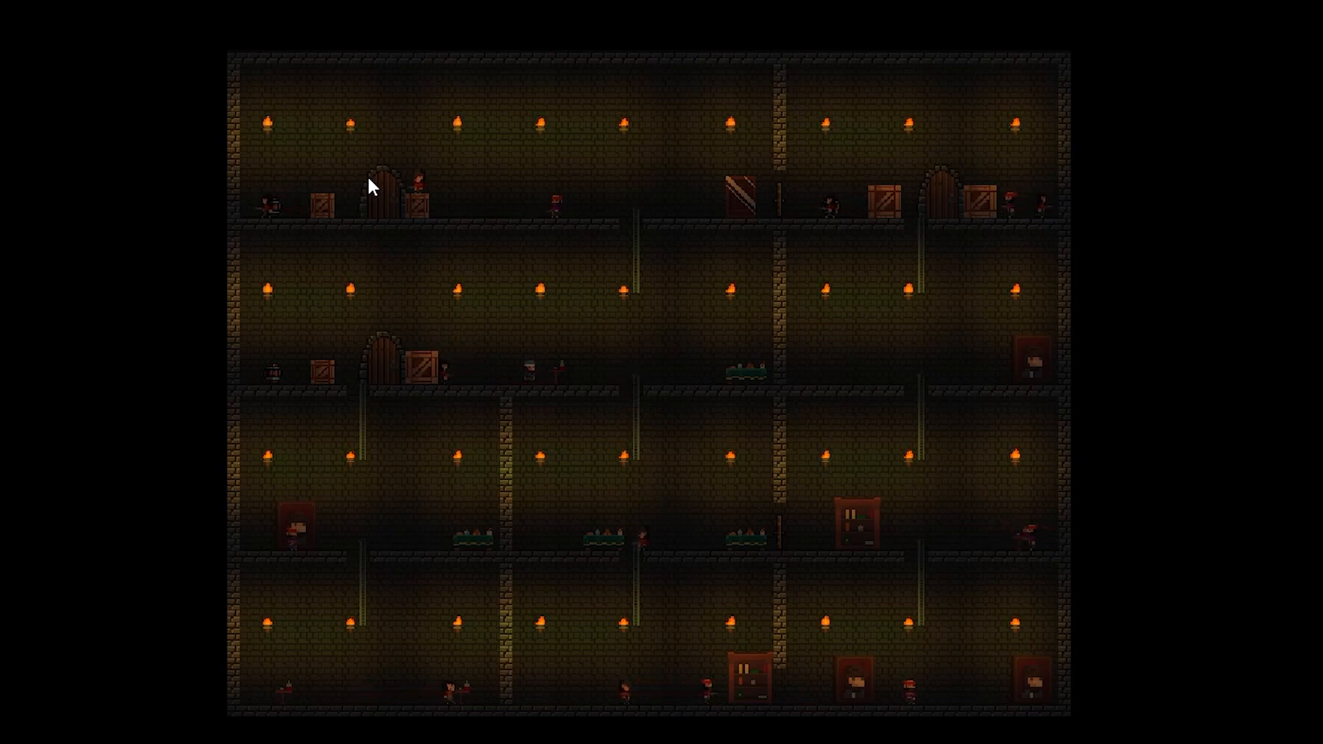
mouse_move(1169, 557)
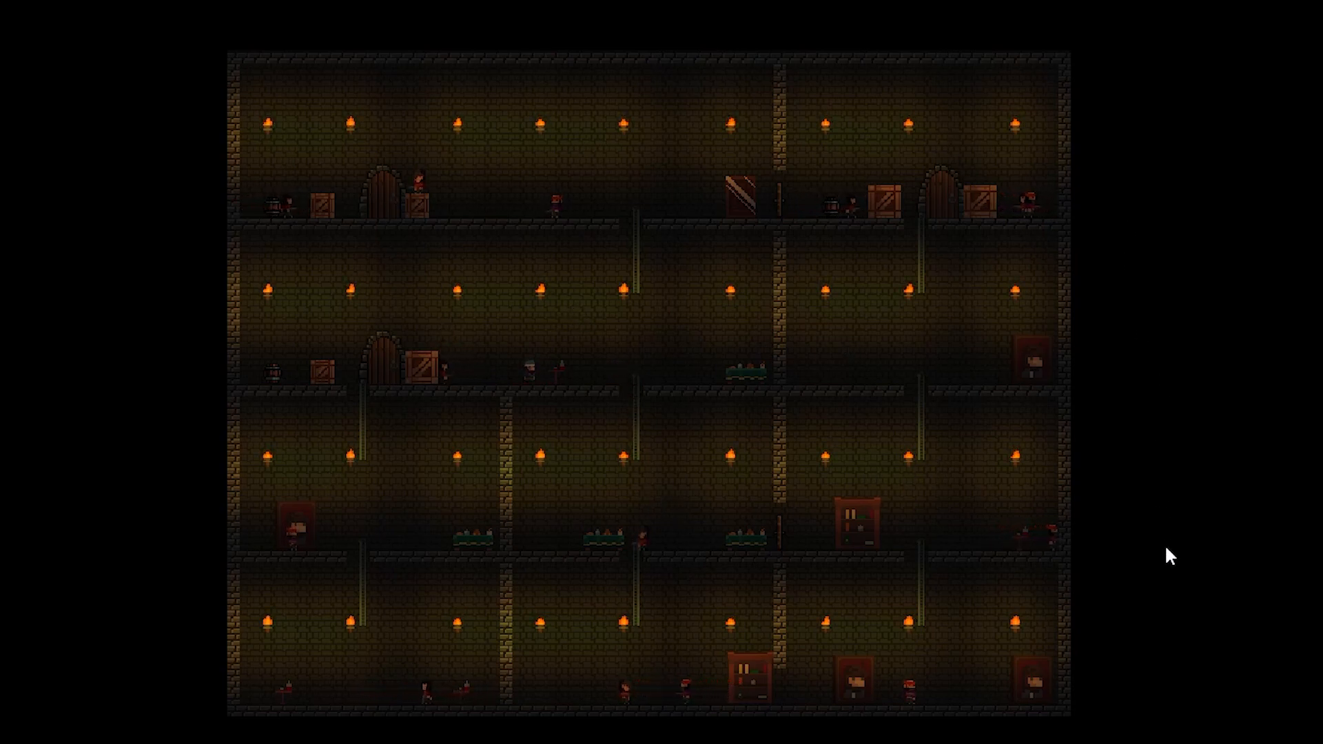